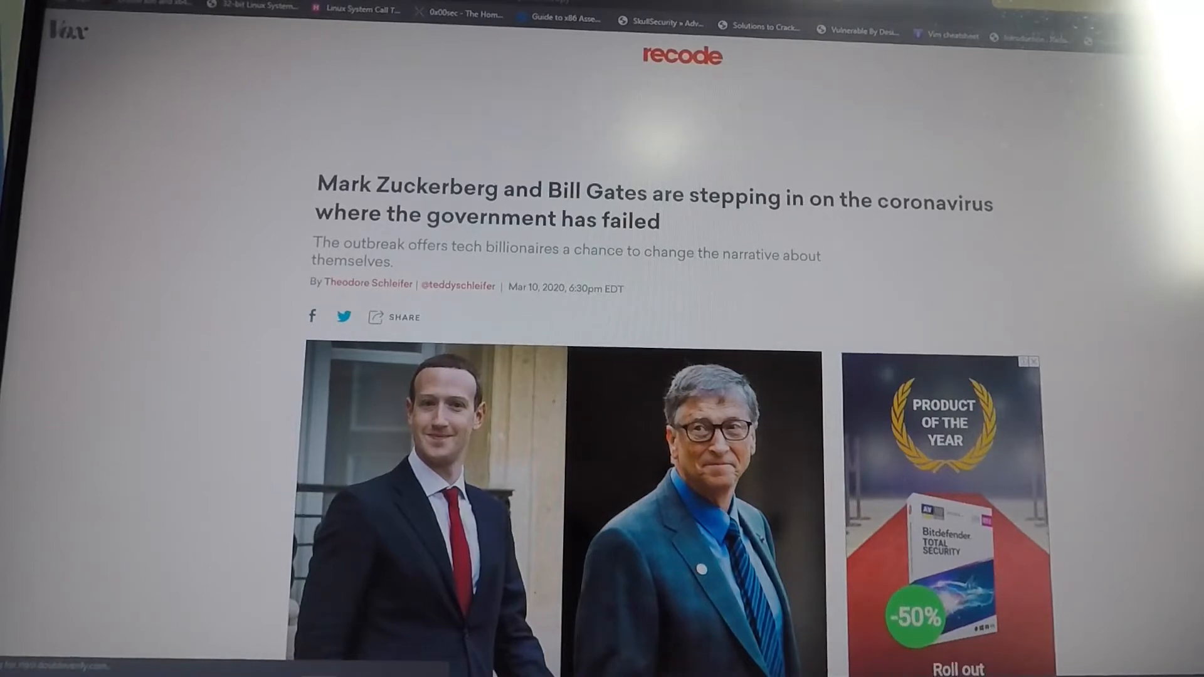
# Bring up the NoREpls Part 1 post and highlight its goal sentence
pyautogui.click(459, 13)
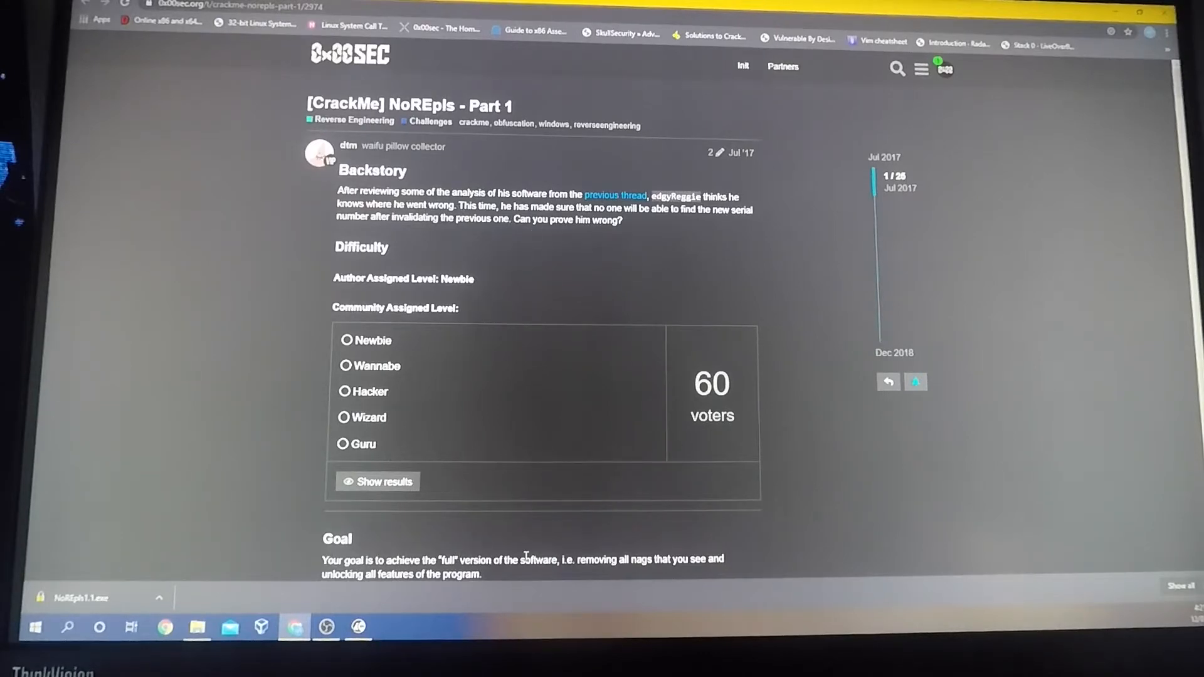
pyautogui.moveTo(322, 559); pyautogui.dragTo(554, 559)
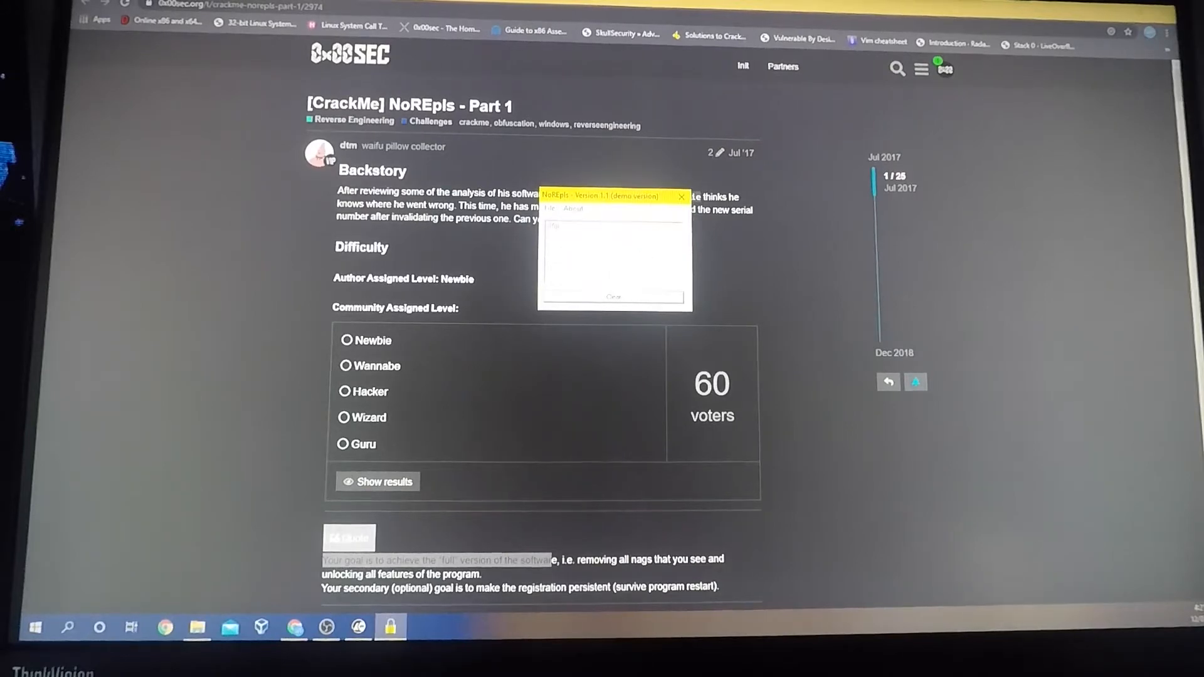
# Hit the Unregistered nag on a reserved feature, then submit a trial serial via Register
pyautogui.click(552, 208)
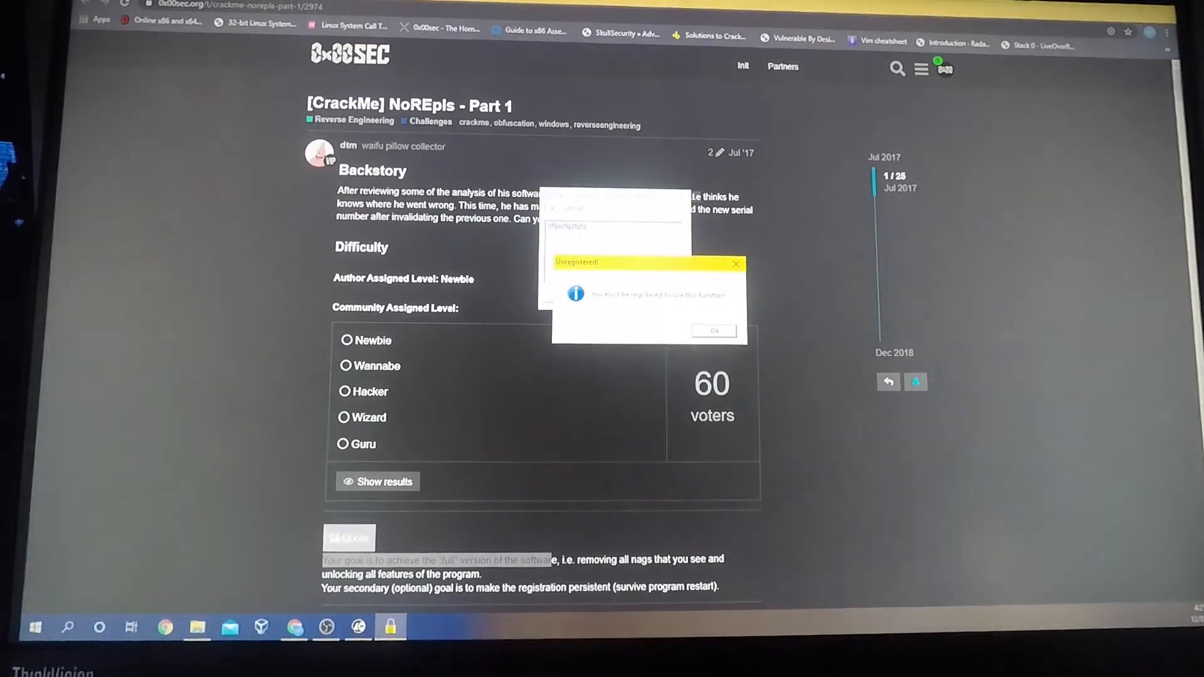
pyautogui.click(714, 331)
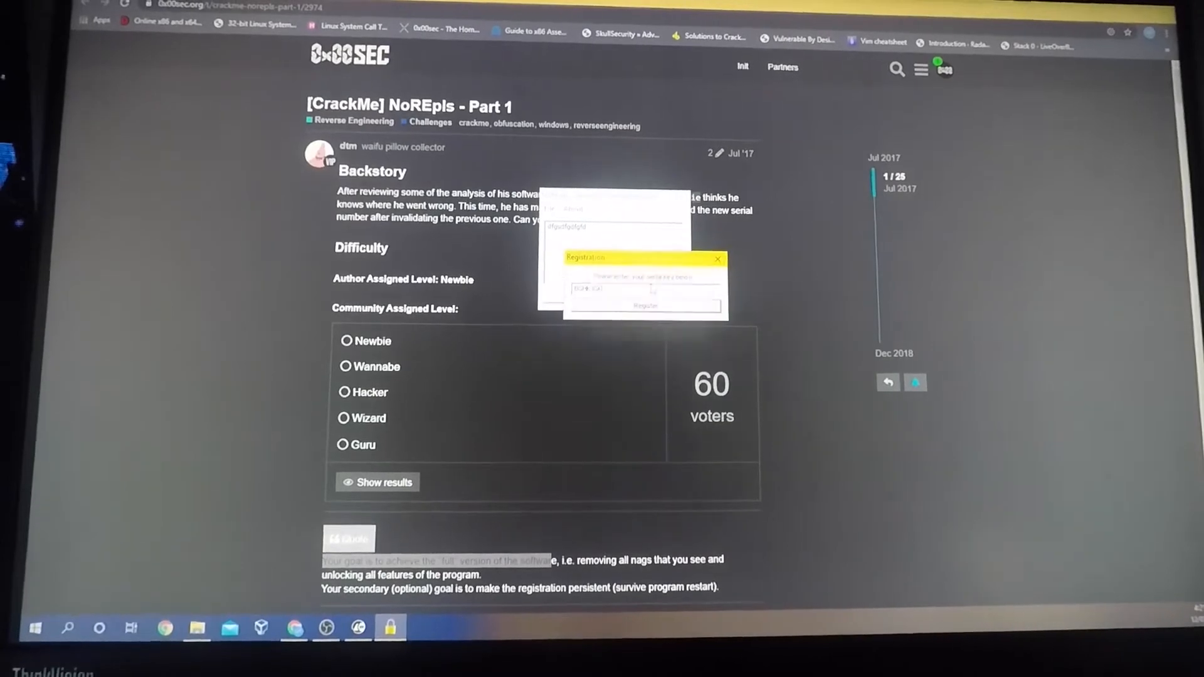
pyautogui.click(645, 304)
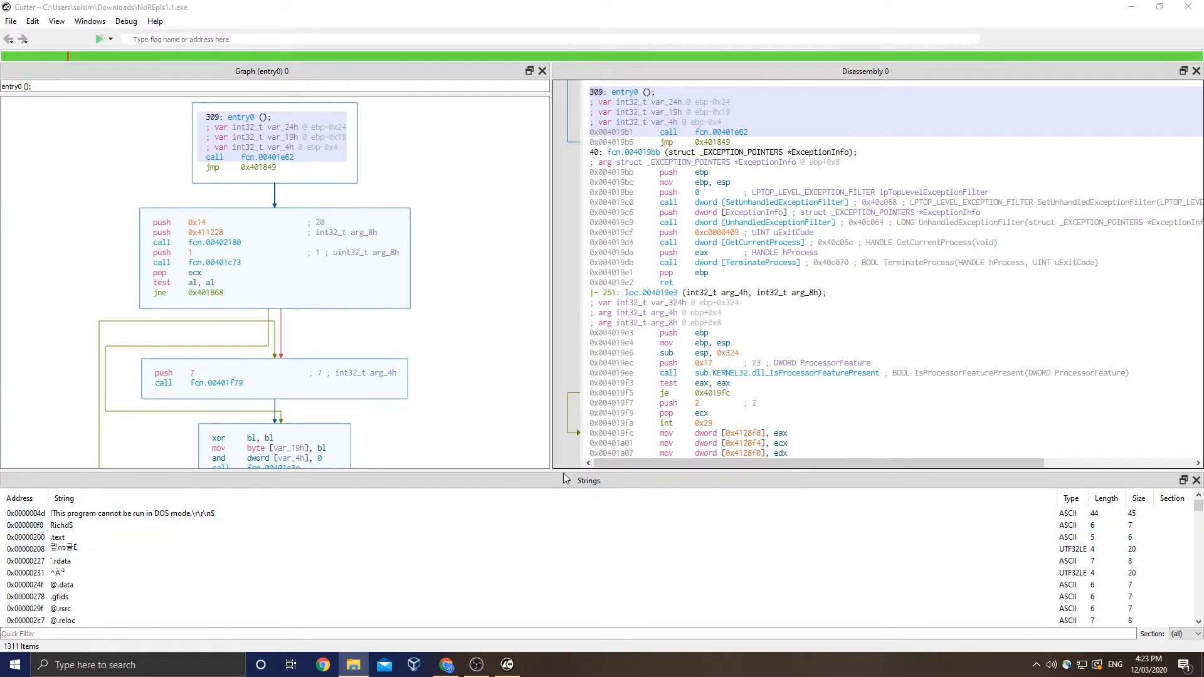
pyautogui.moveTo(554, 472)
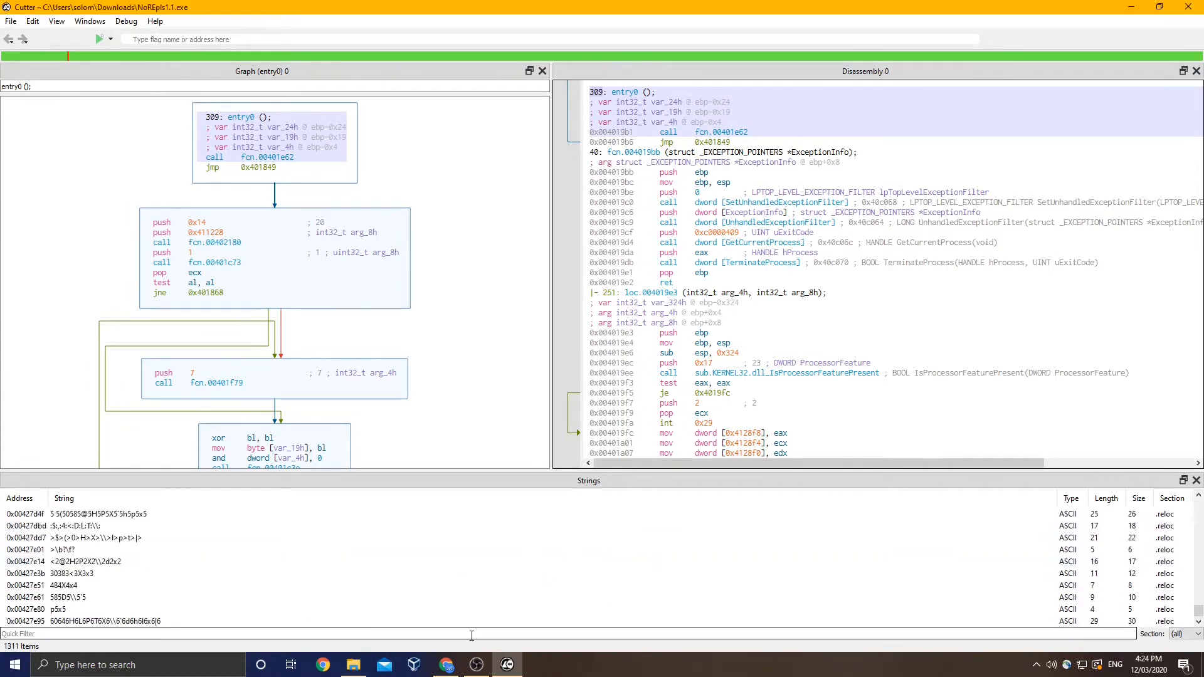
# Filter strings by 'REgist' and jump to the Registration Successful string data
pyautogui.write('REgist')
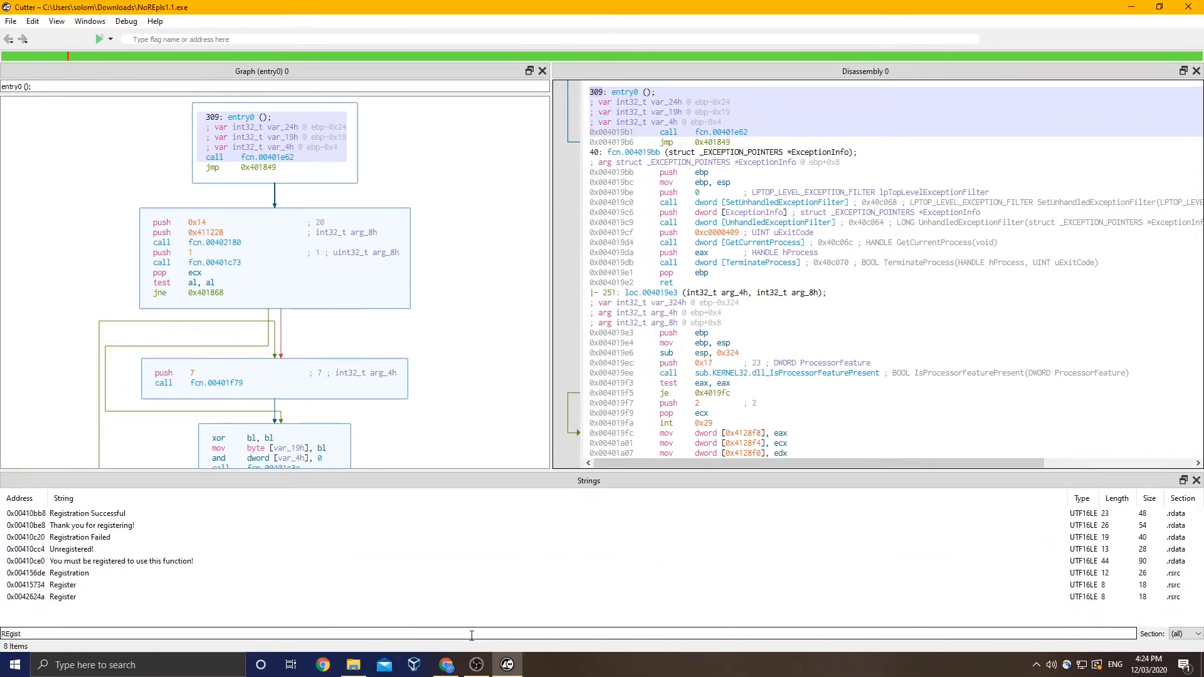
pyautogui.doubleClick(86, 513)
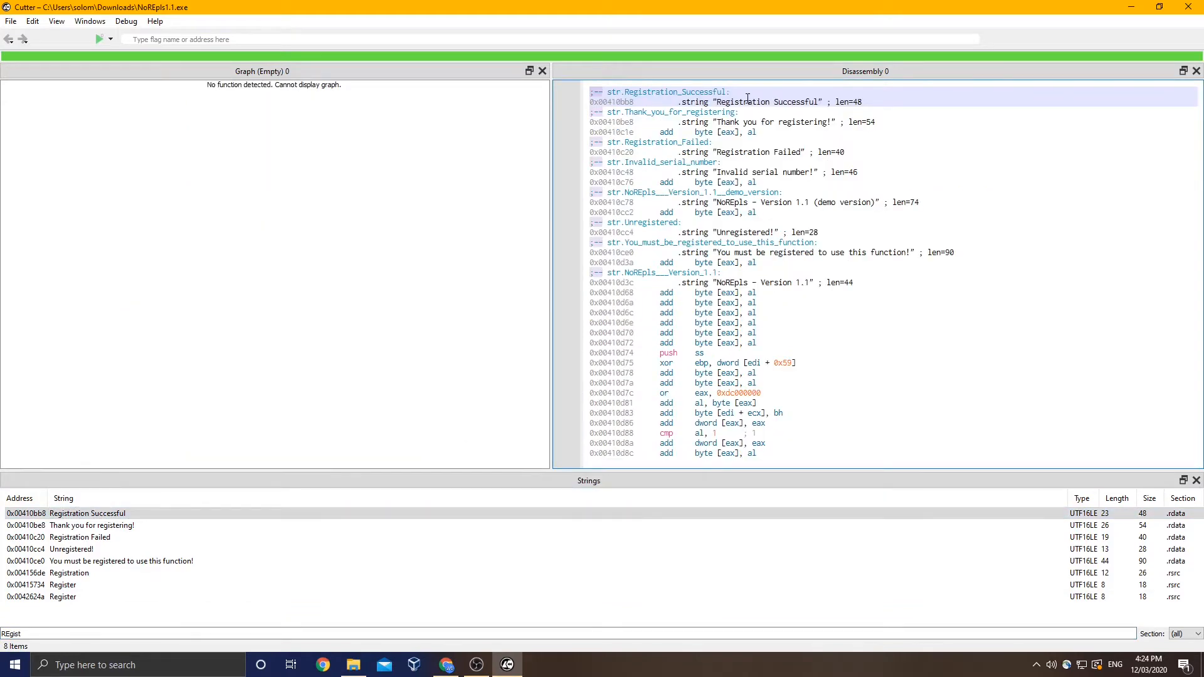
pyautogui.moveTo(762, 102)
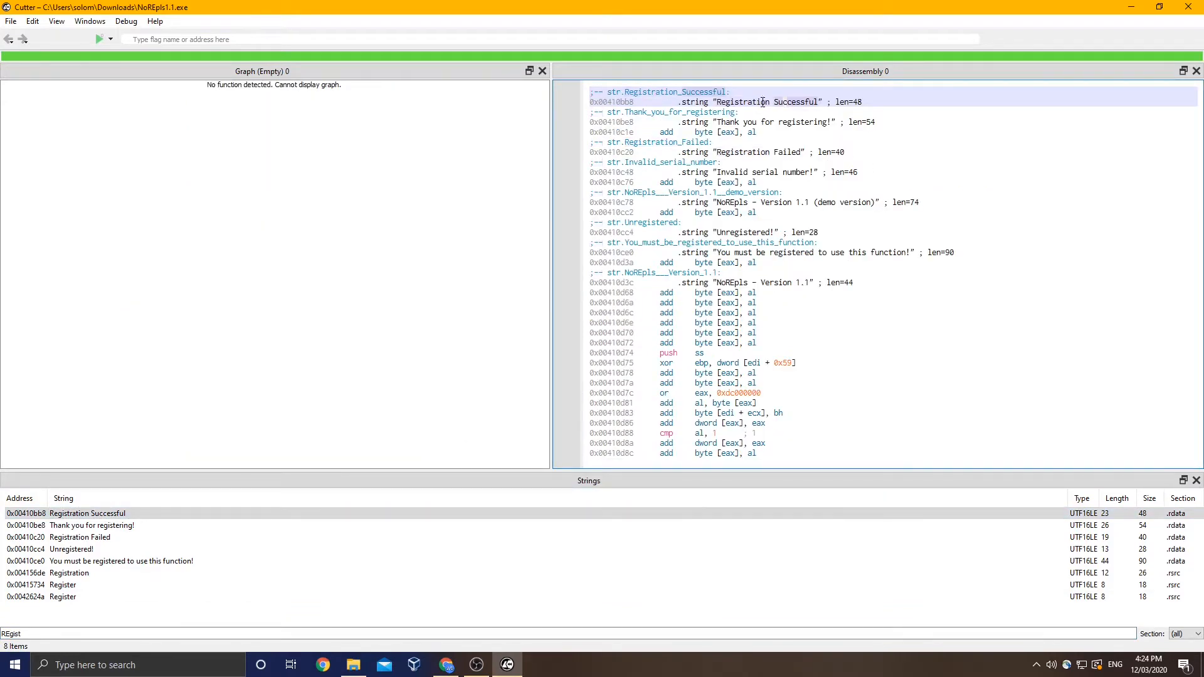
# List X-Refs for Registration Successful and jump to the push at 0x0040148e
pyautogui.rightClick(722, 102)
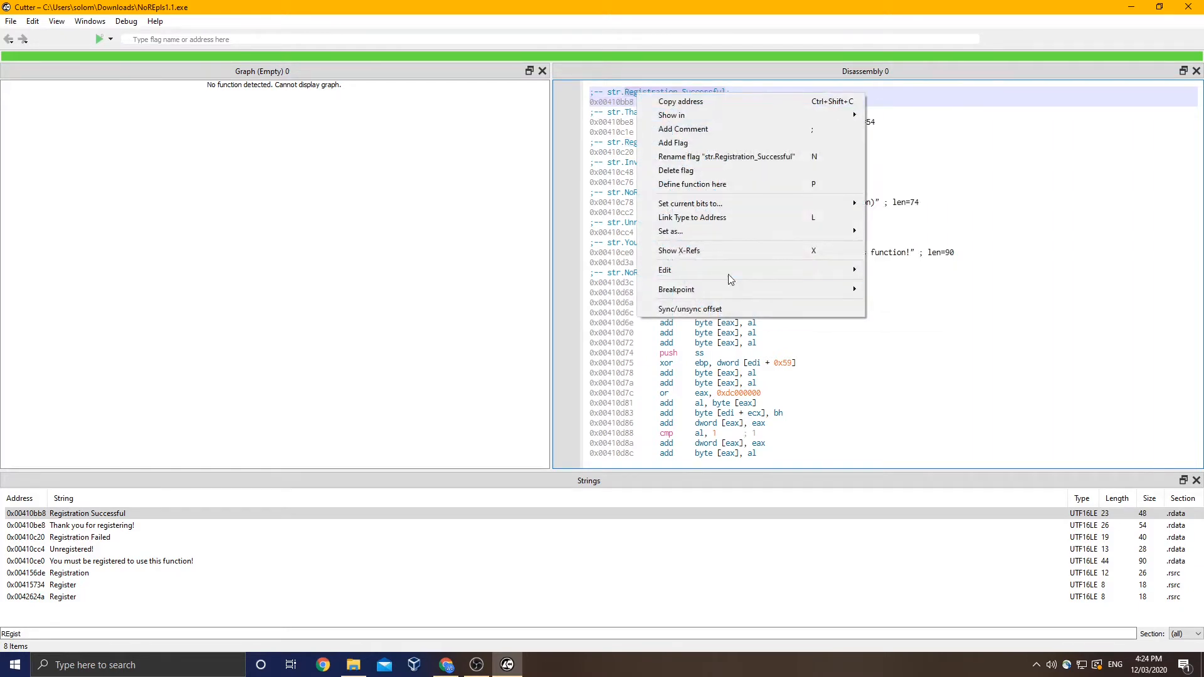
pyautogui.click(678, 251)
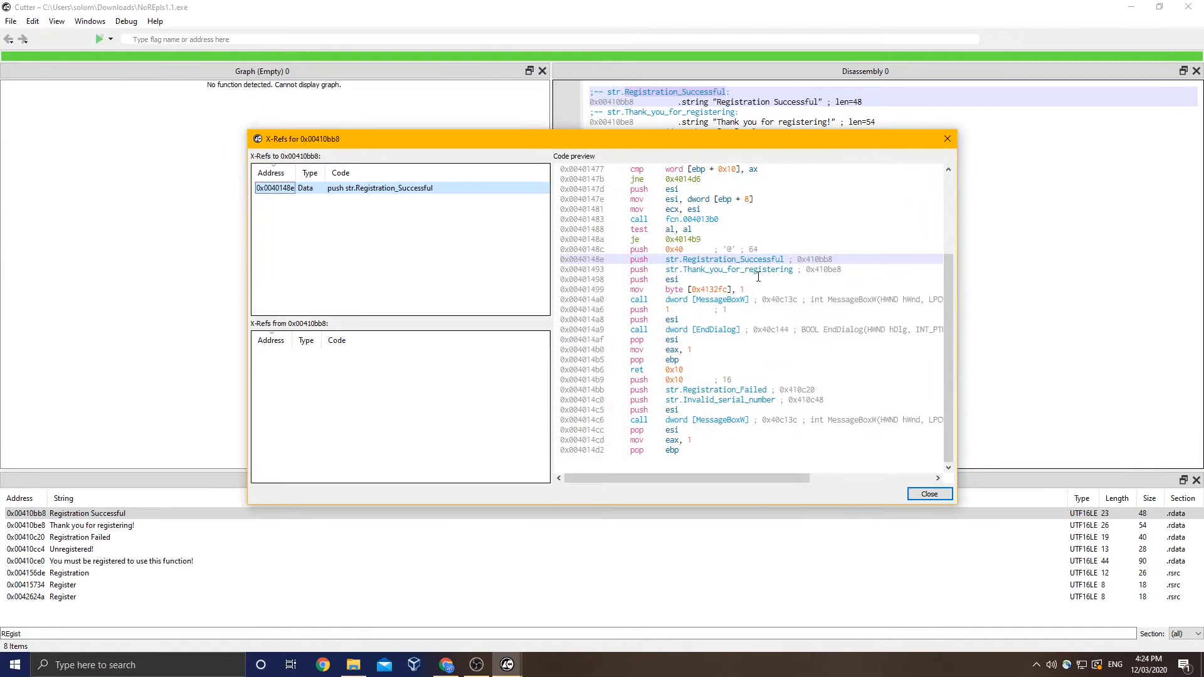
pyautogui.click(927, 494)
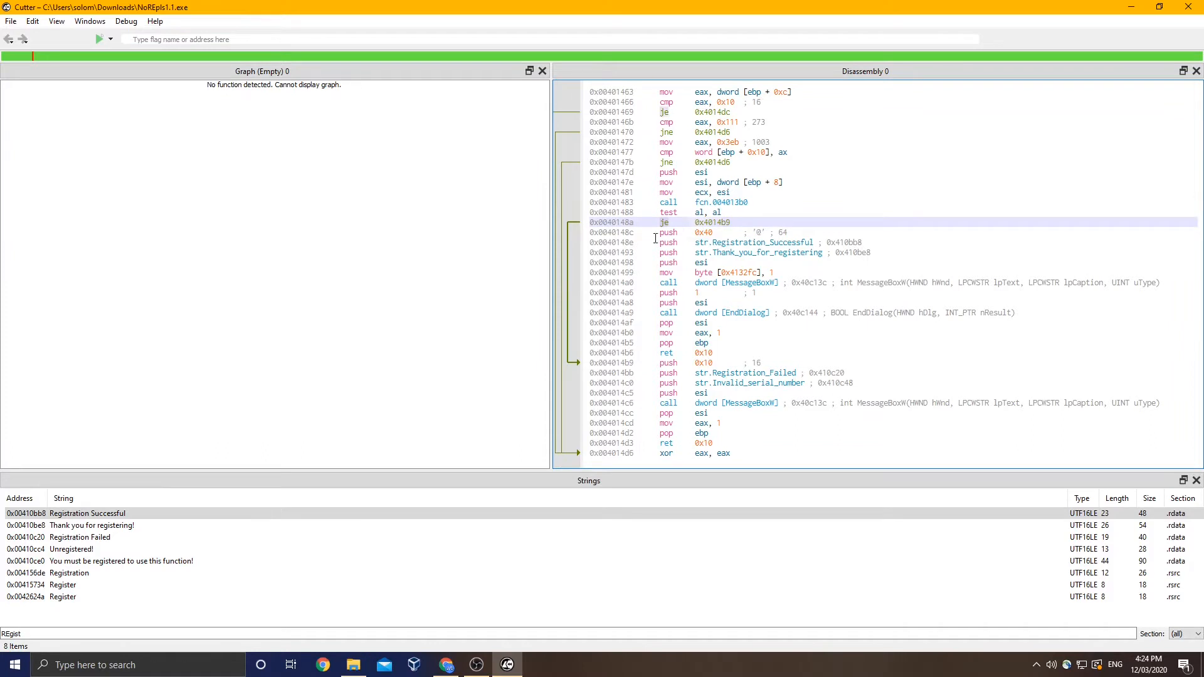
# Inspect the je 0x4014b9 failure branch and test al, al, bringing up patch options on it
pyautogui.click(705, 312)
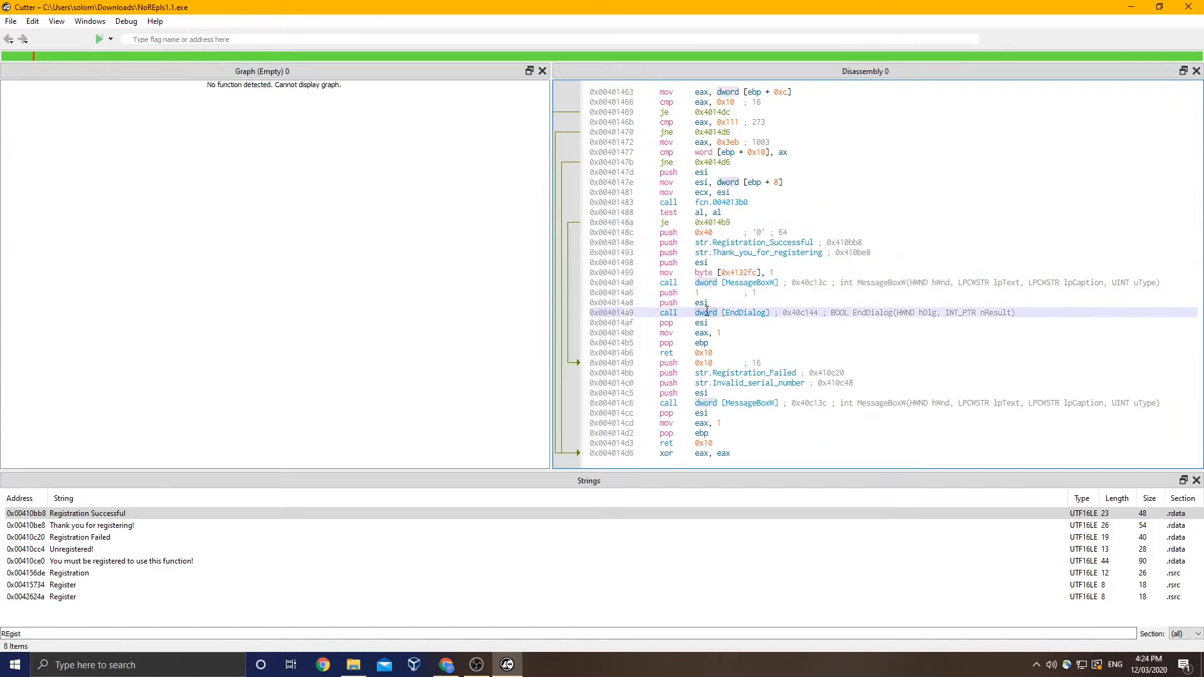
pyautogui.click(690, 222)
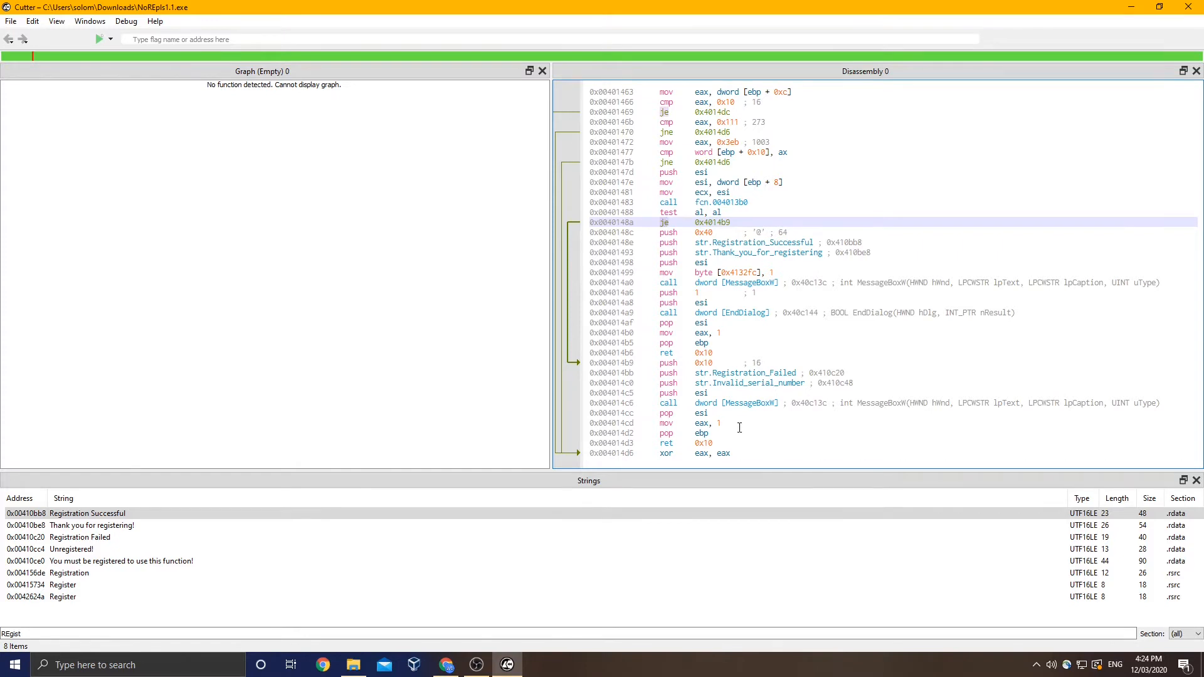
pyautogui.moveTo(692, 239)
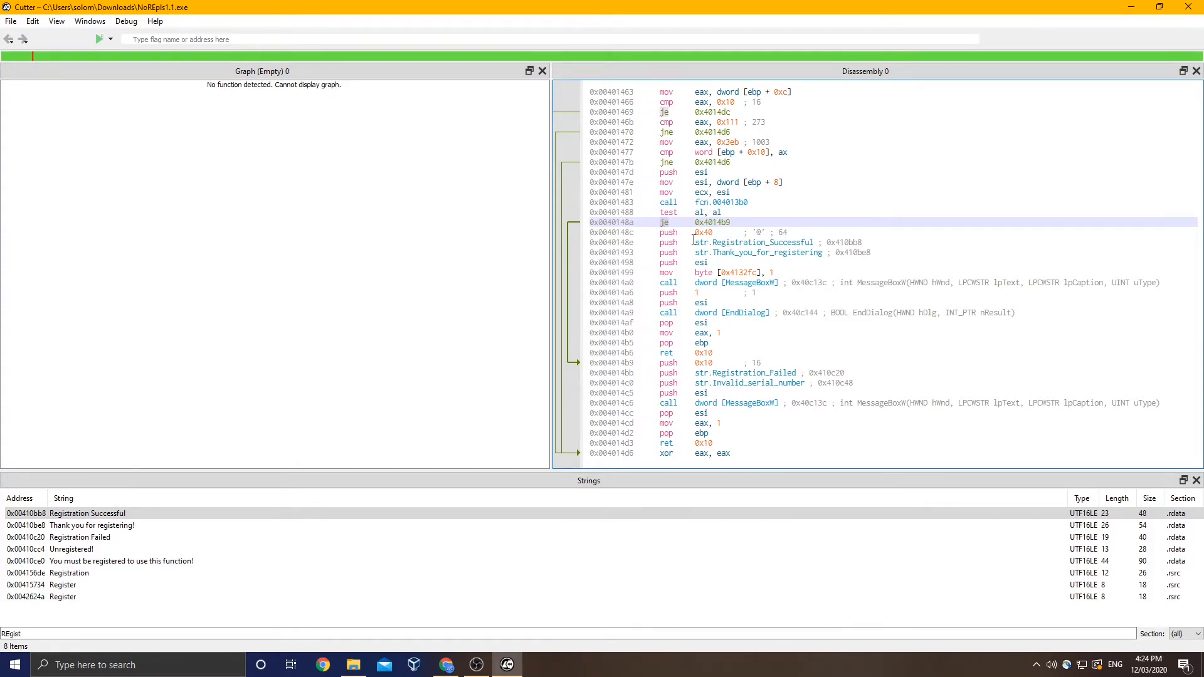
pyautogui.click(708, 212)
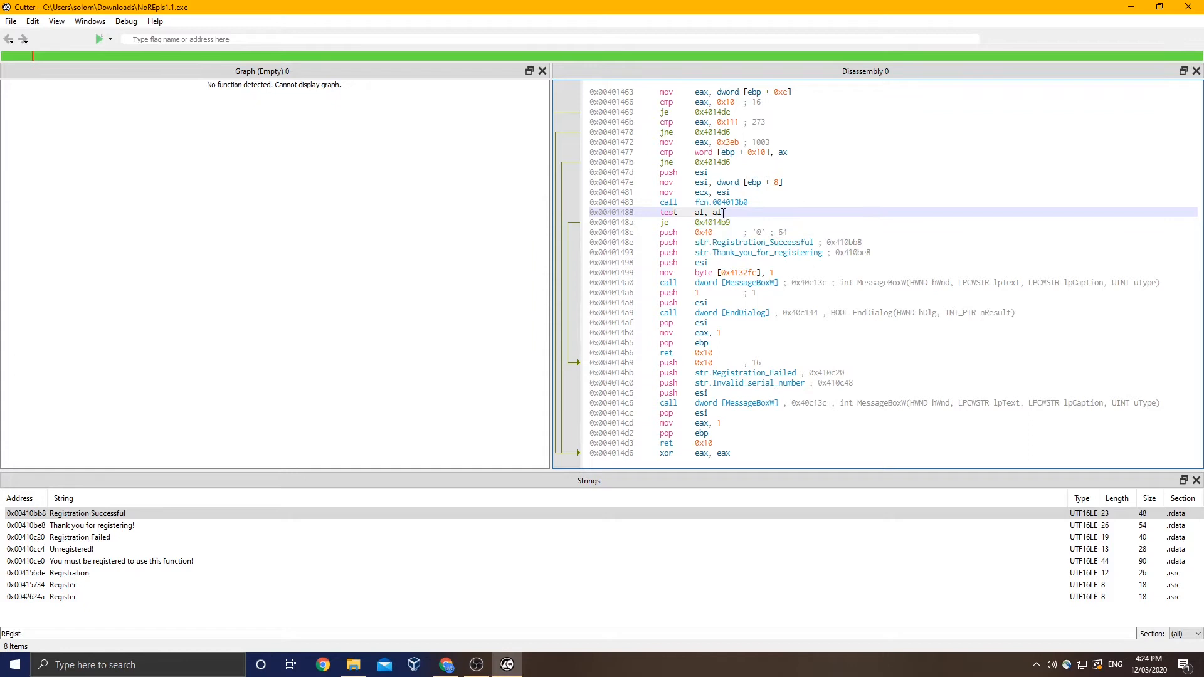
pyautogui.rightClick(706, 222)
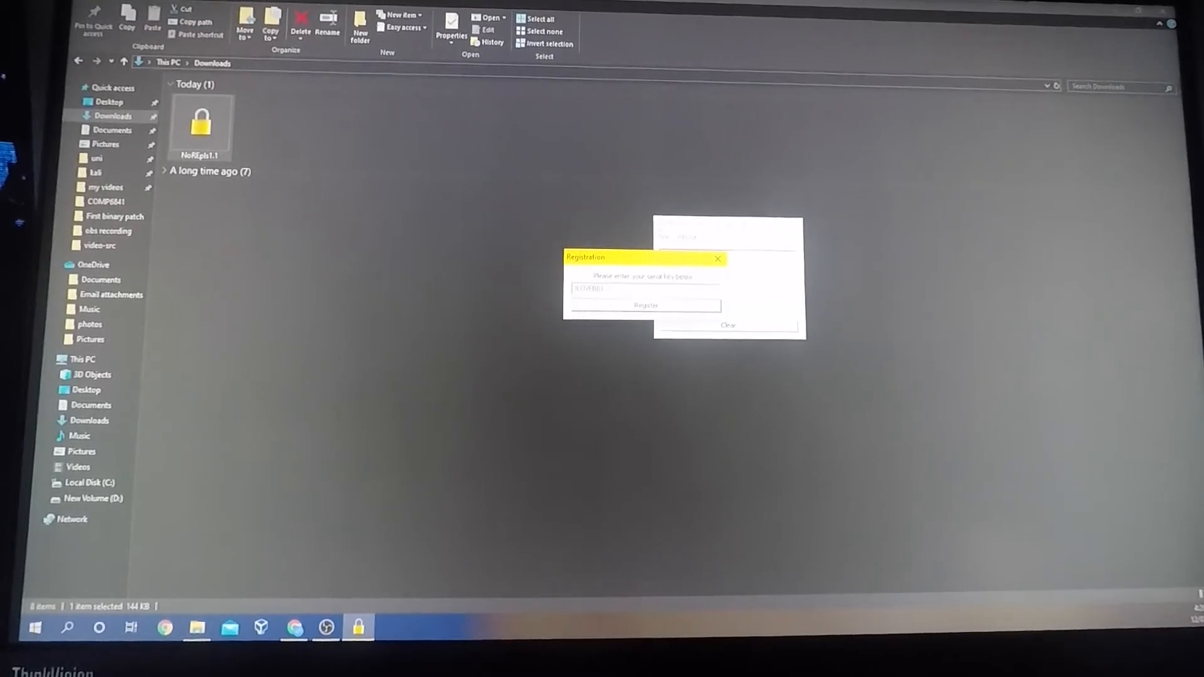
# Register with an arbitrary serial successfully and confirm File > Save is now allowed
pyautogui.click(645, 305)
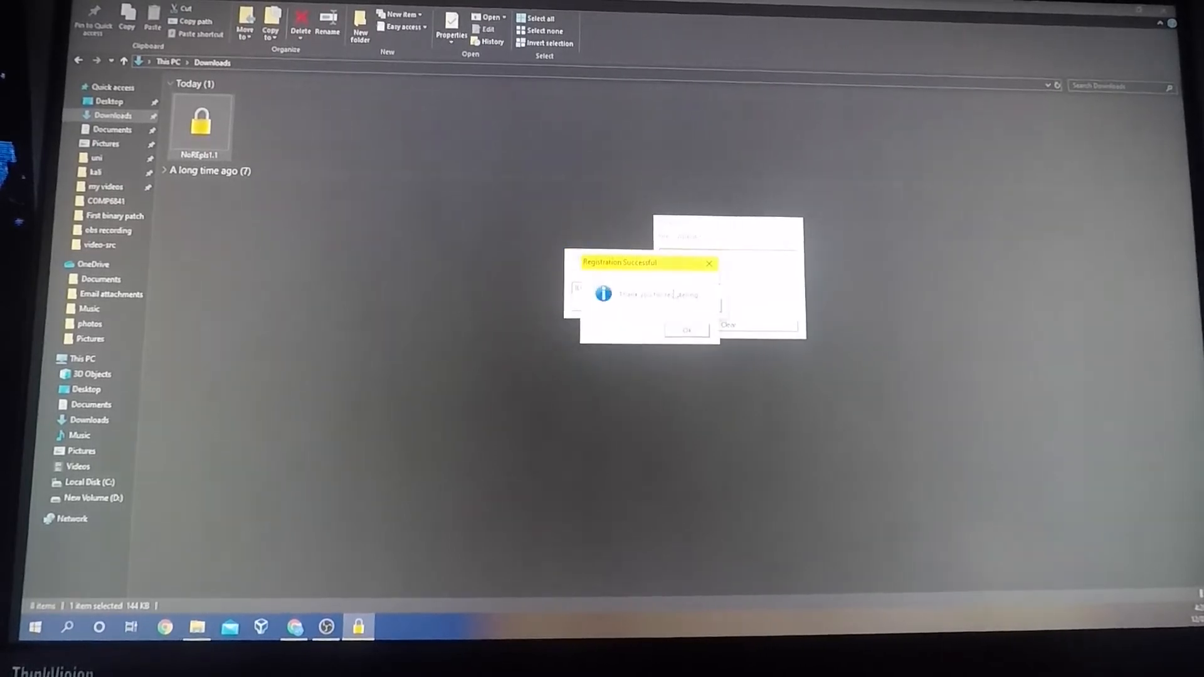
pyautogui.click(687, 329)
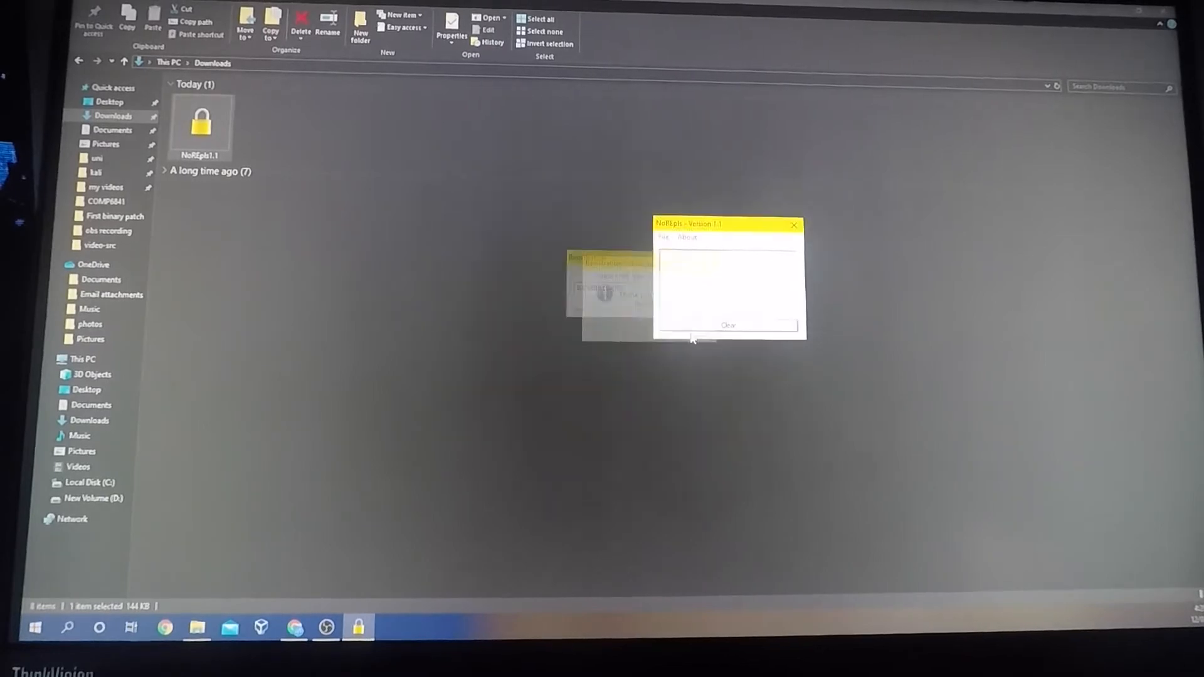
pyautogui.click(662, 237)
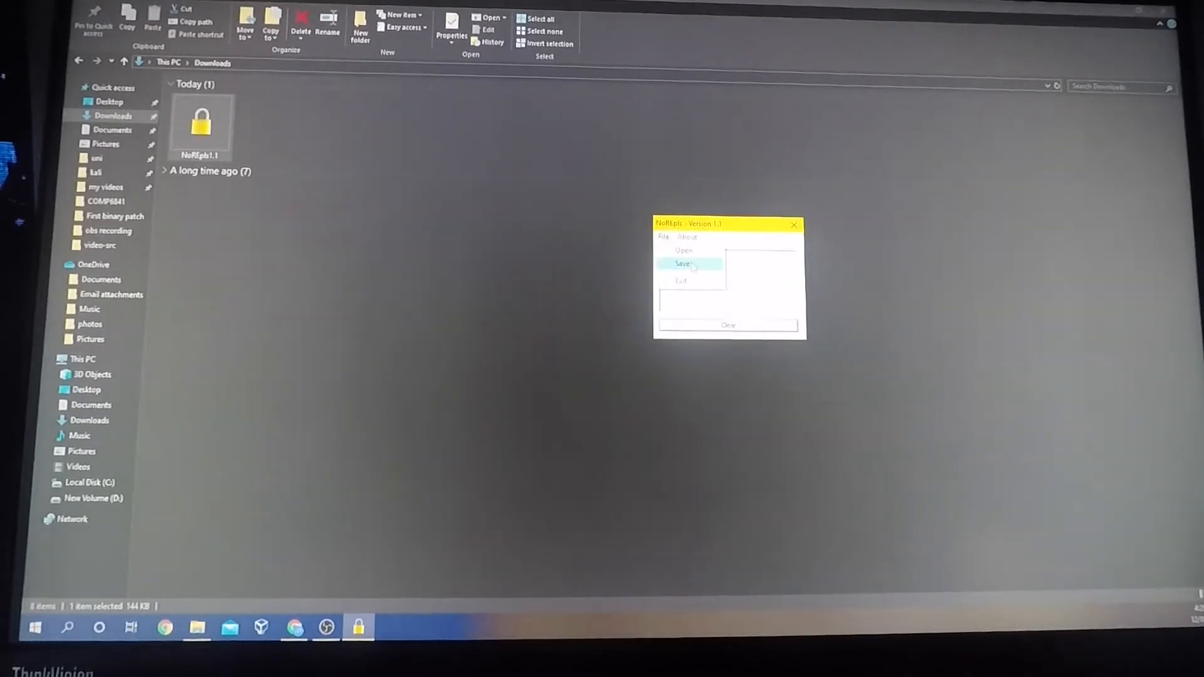
pyautogui.click(685, 263)
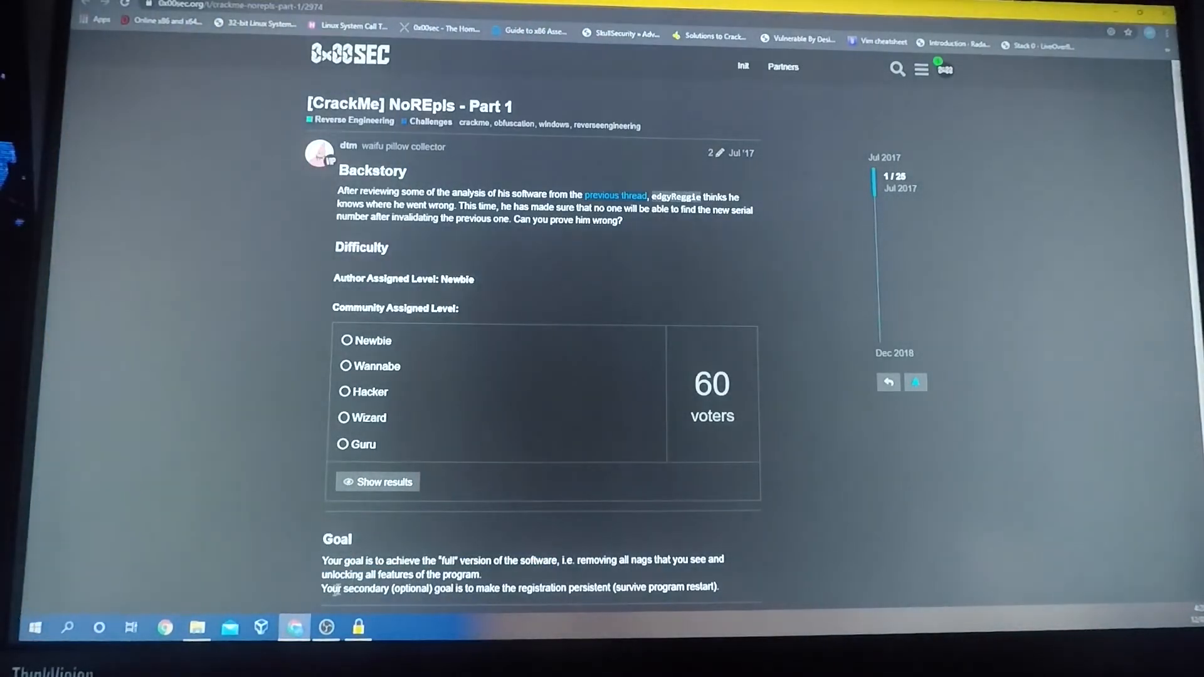
pyautogui.scroll(-3)
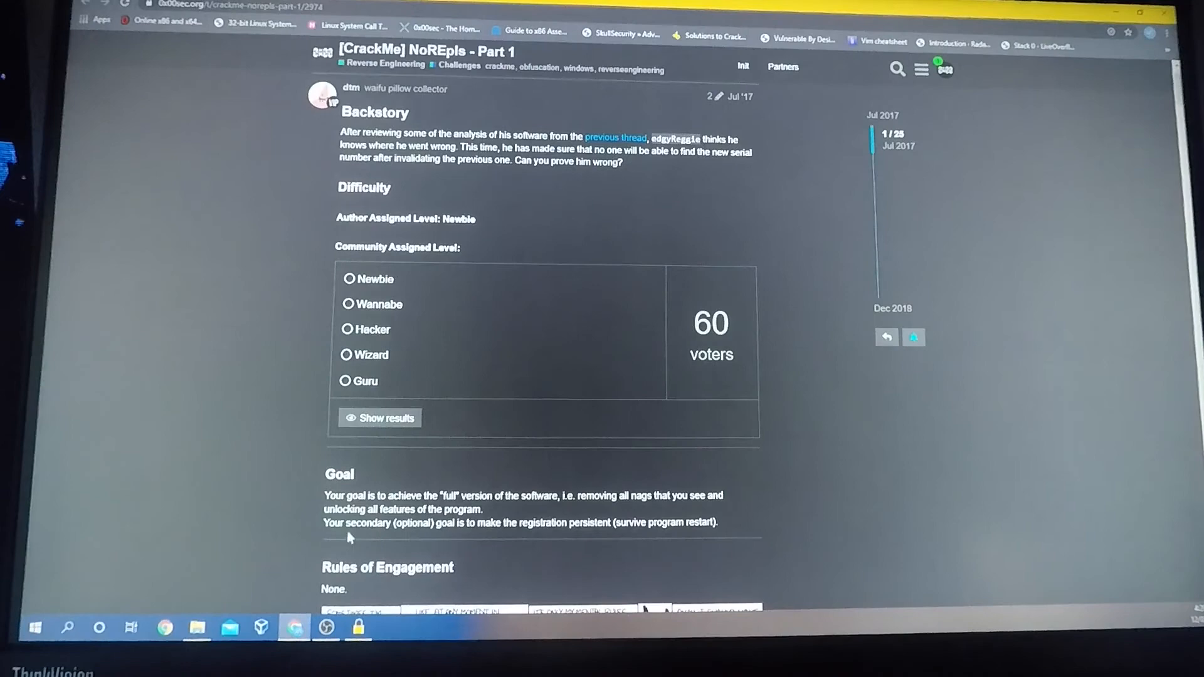
pyautogui.moveTo(345, 523); pyautogui.dragTo(521, 522)
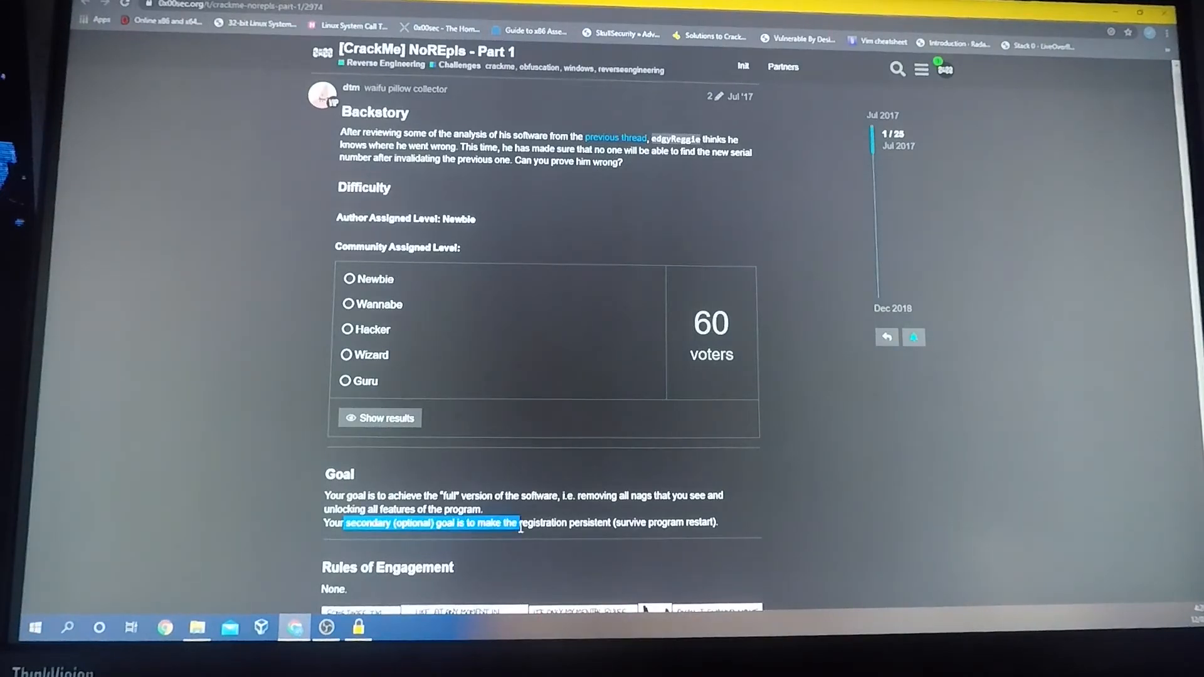
pyautogui.moveTo(518, 523); pyautogui.dragTo(618, 523)
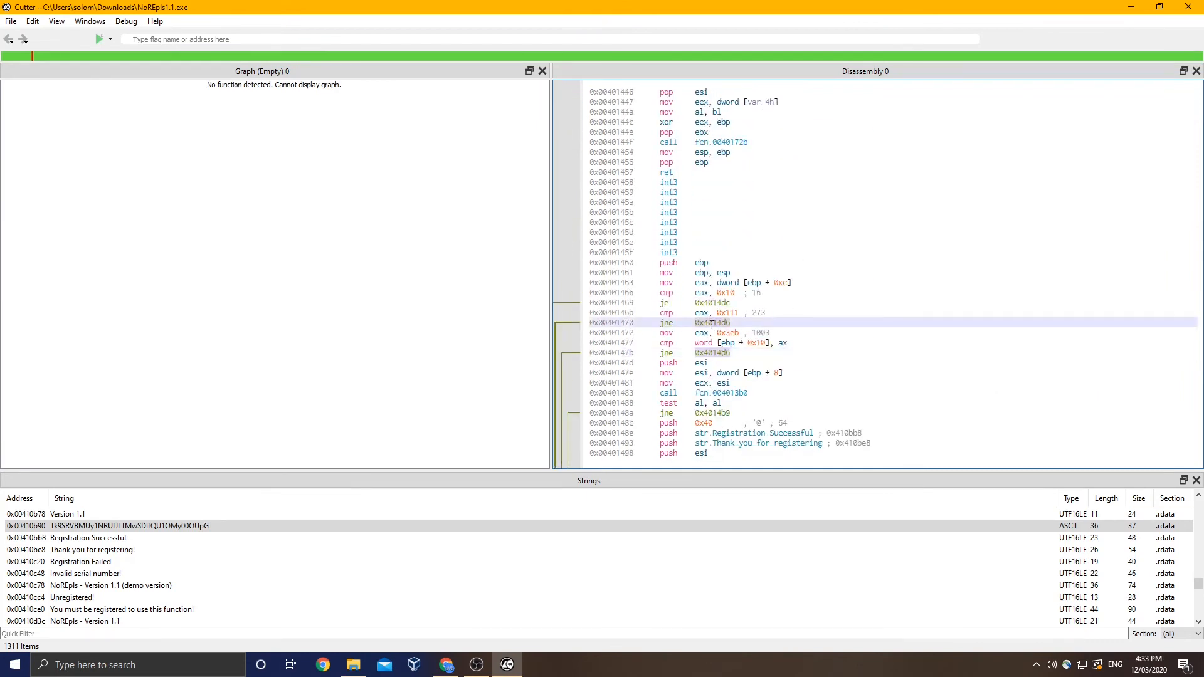
# Bring up edit options on the je at 0x0040148a to reverse it to jne
pyautogui.rightClick(710, 322)
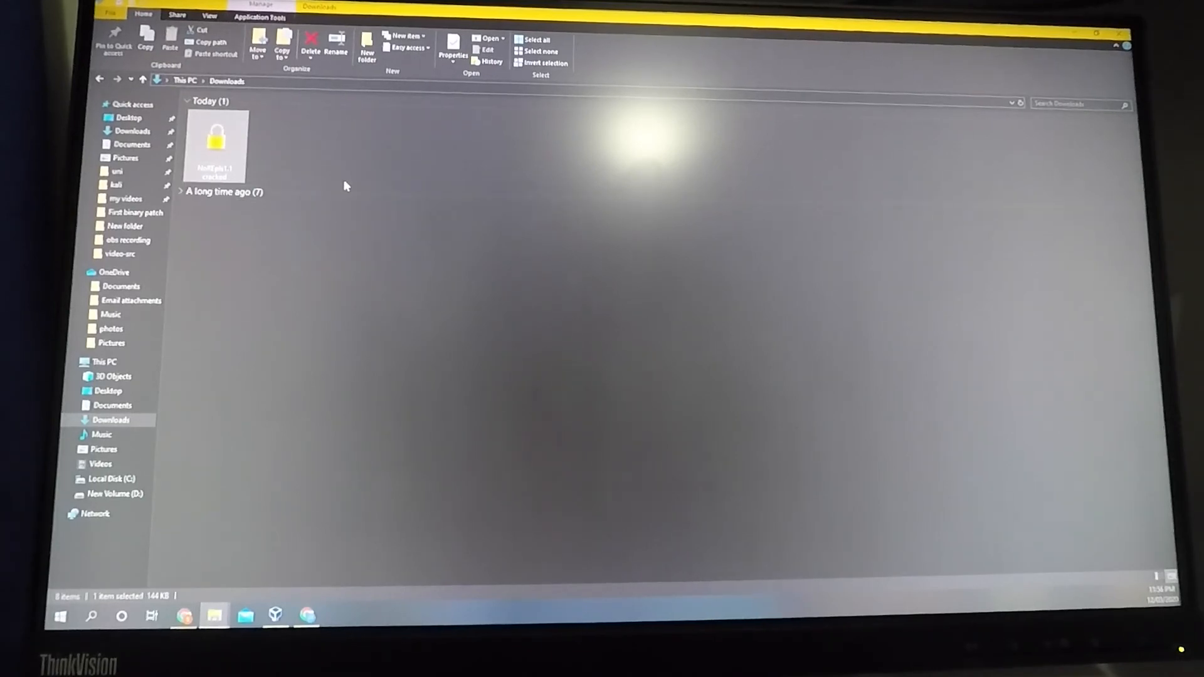
# Launch the NoREpls1.1 cracked copy from the Downloads folder
pyautogui.doubleClick(216, 141)
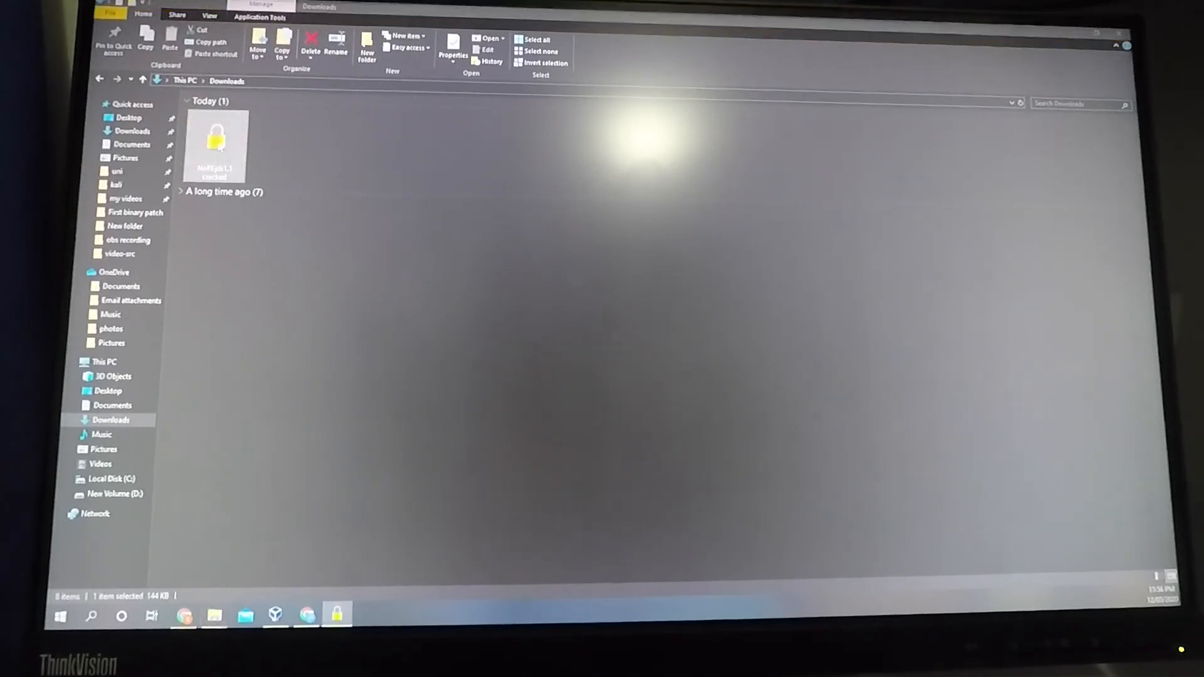
pyautogui.doubleClick(214, 143)
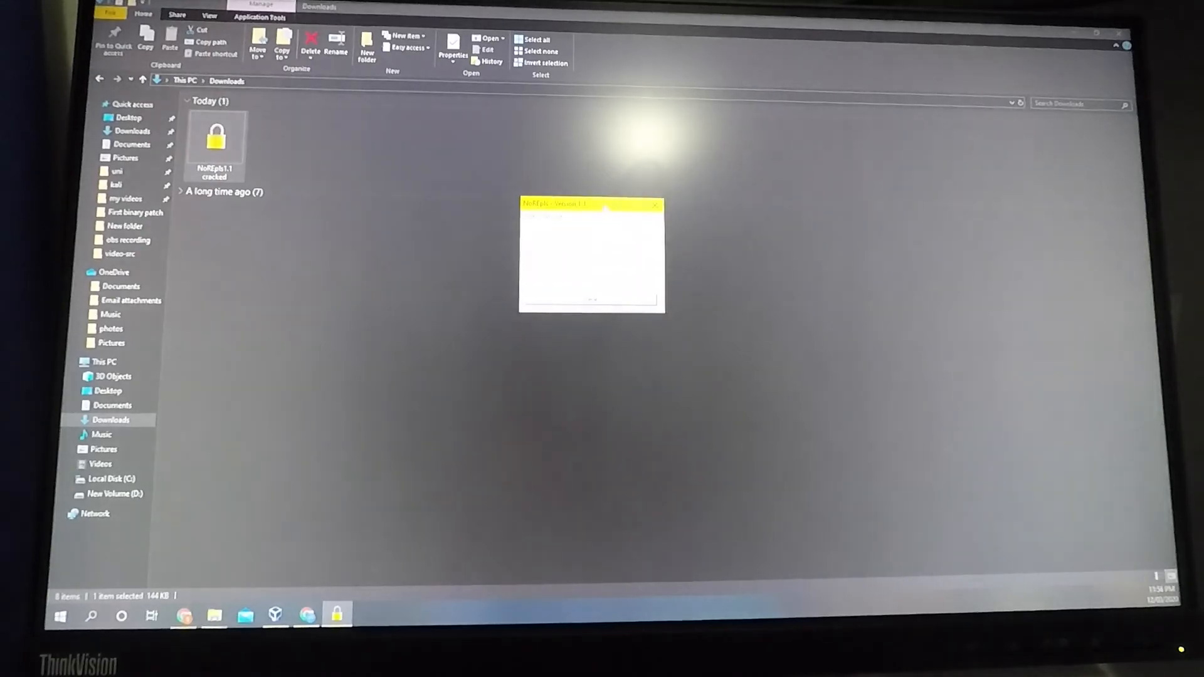